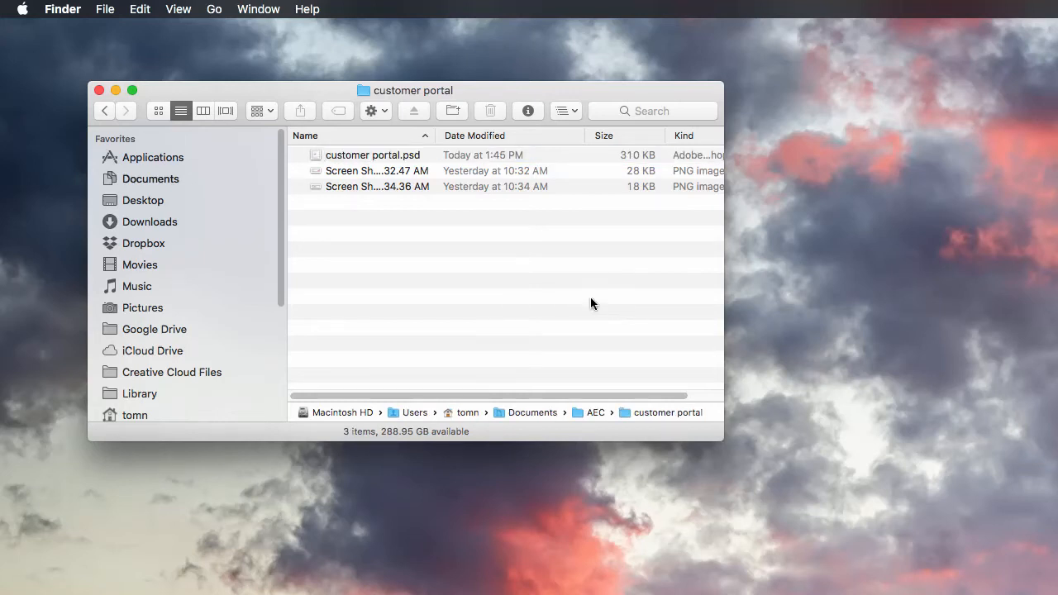
mouse_move(492, 339)
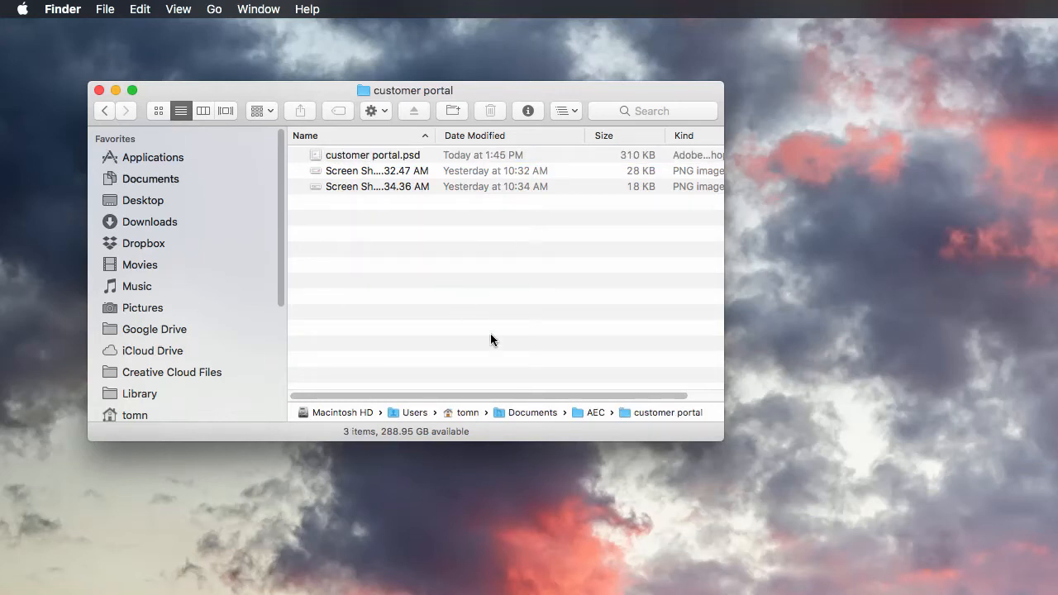
mouse_move(386, 204)
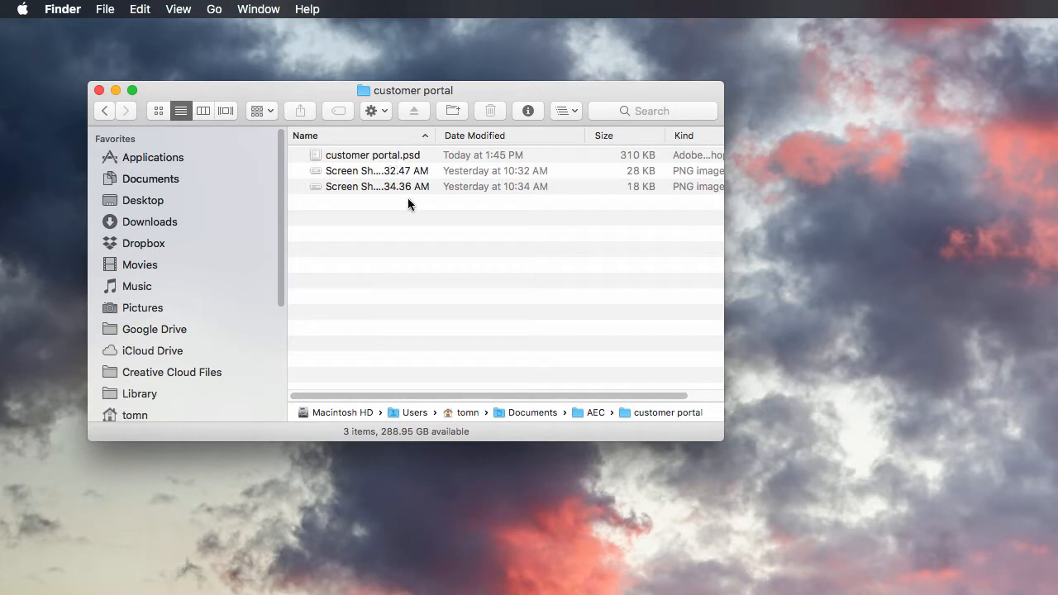
Select the 10.32.47 AM screenshot and bring up its Open With context menu.
click(378, 171)
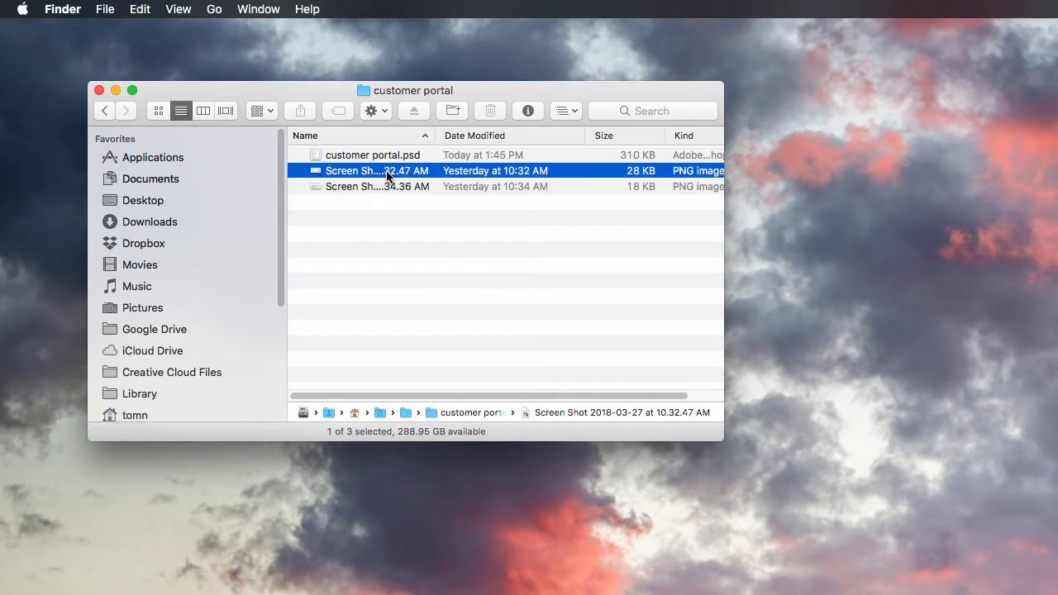
mouse_move(362, 172)
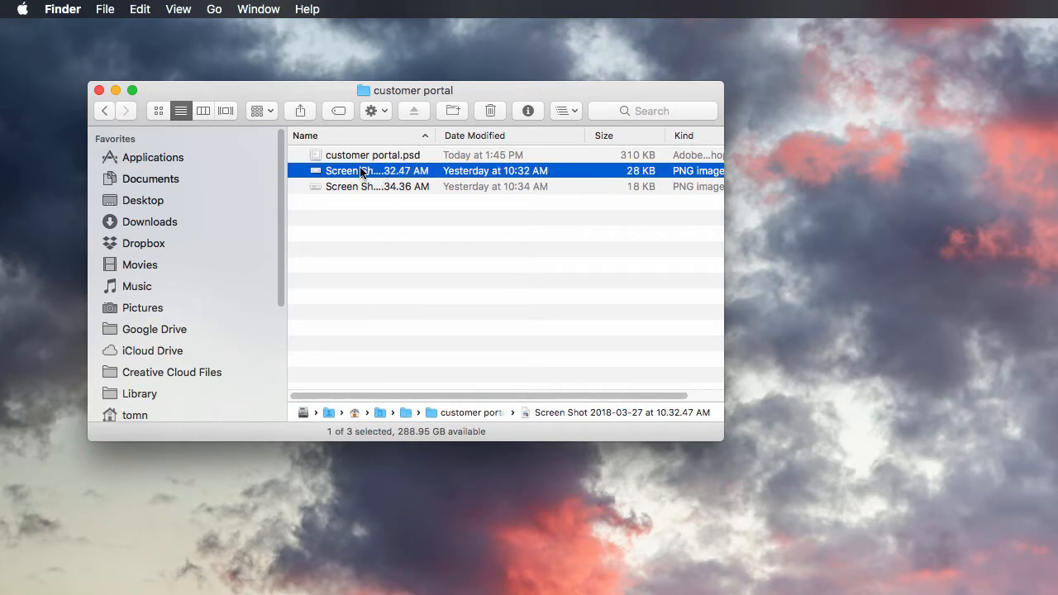
right_click(363, 171)
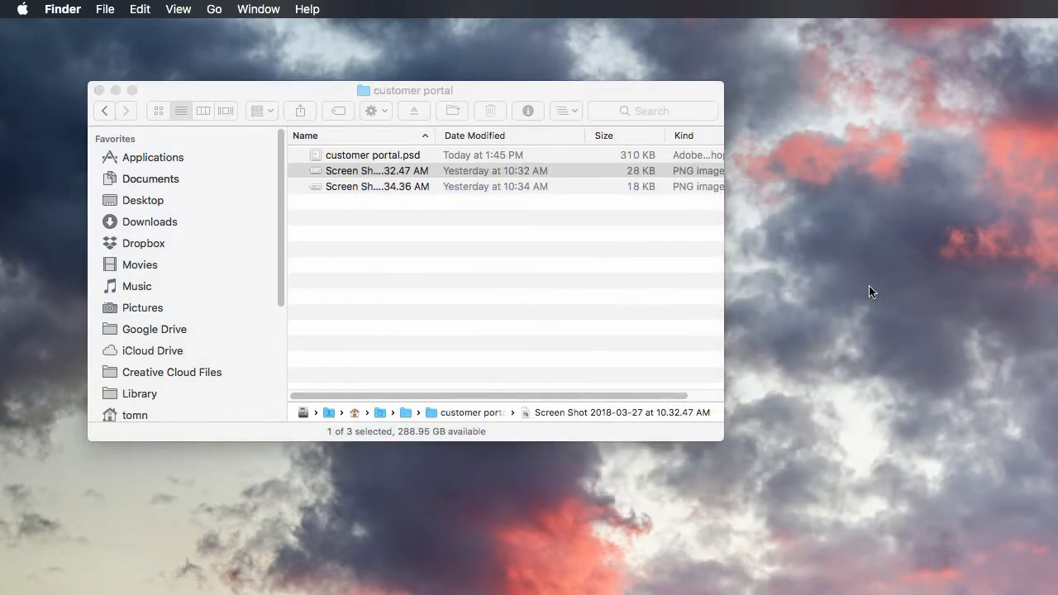
Launch Photoshop with the screenshot and dismiss the 'Could not synchronize the color settings' alert.
double_click(369, 155)
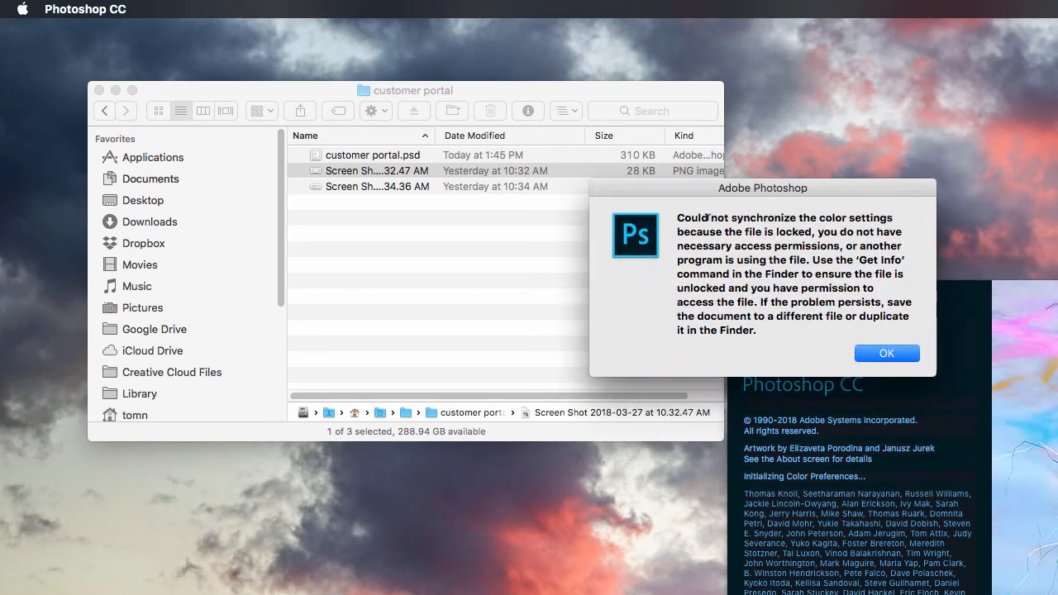
mouse_move(824, 230)
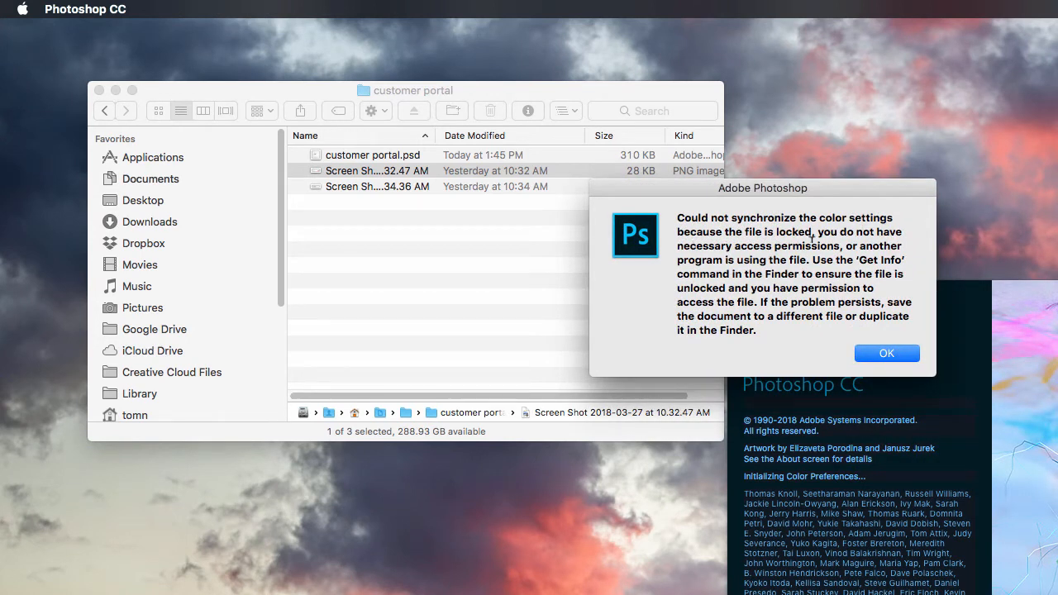
mouse_move(887, 353)
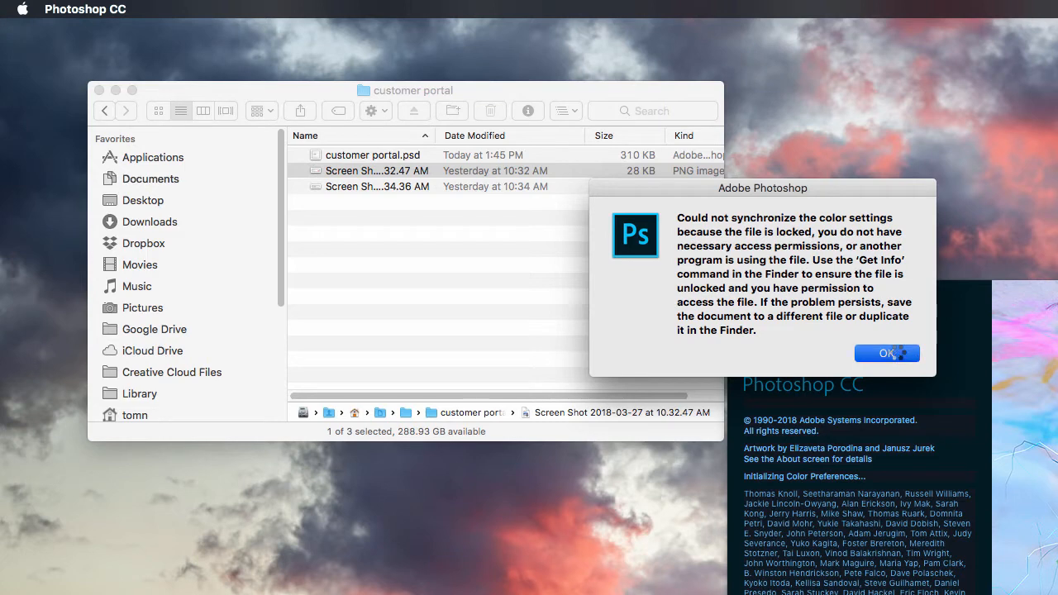
click(887, 353)
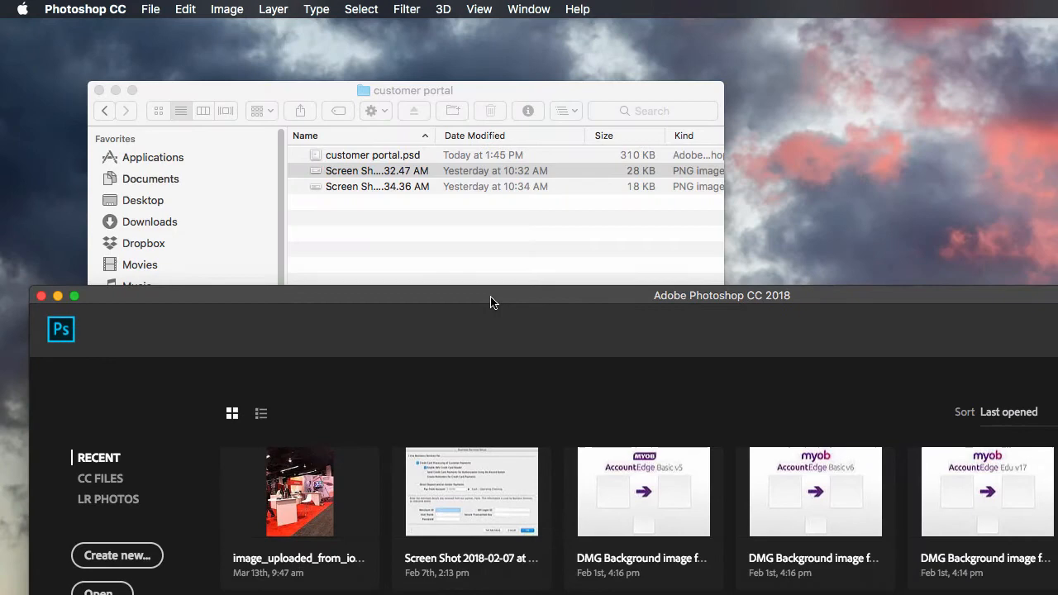
Review the screenshot's Get Info permissions, unlocked with read-write access, then close the window.
click(377, 170)
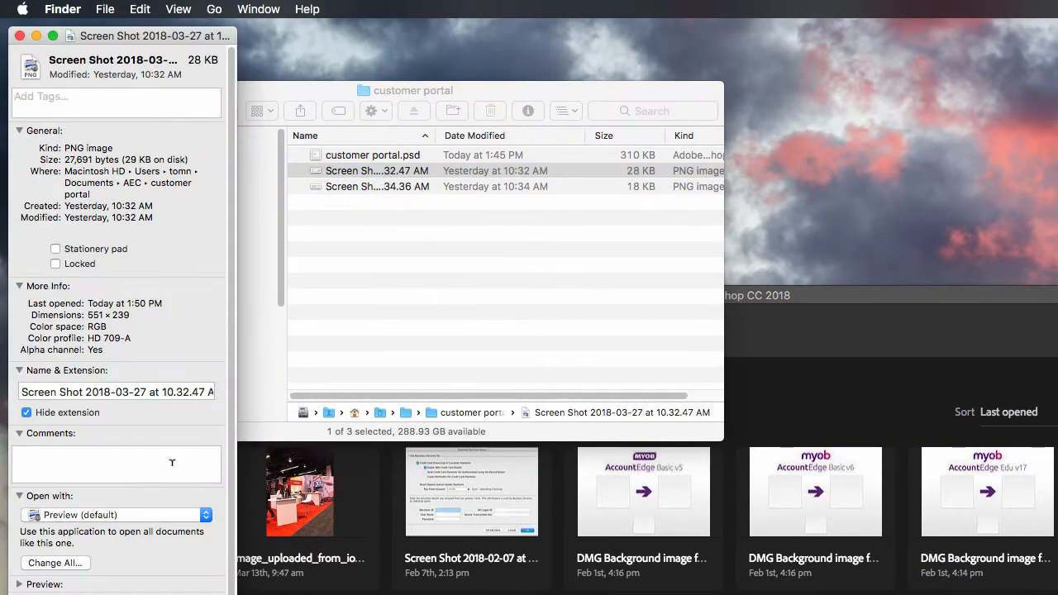
scroll(down, 3)
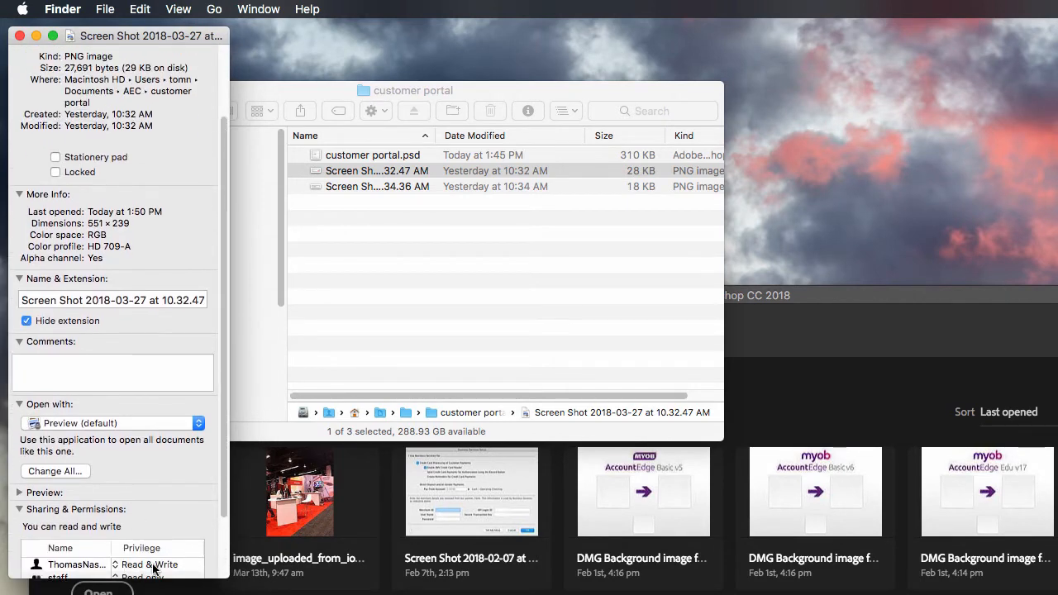
mouse_move(89, 270)
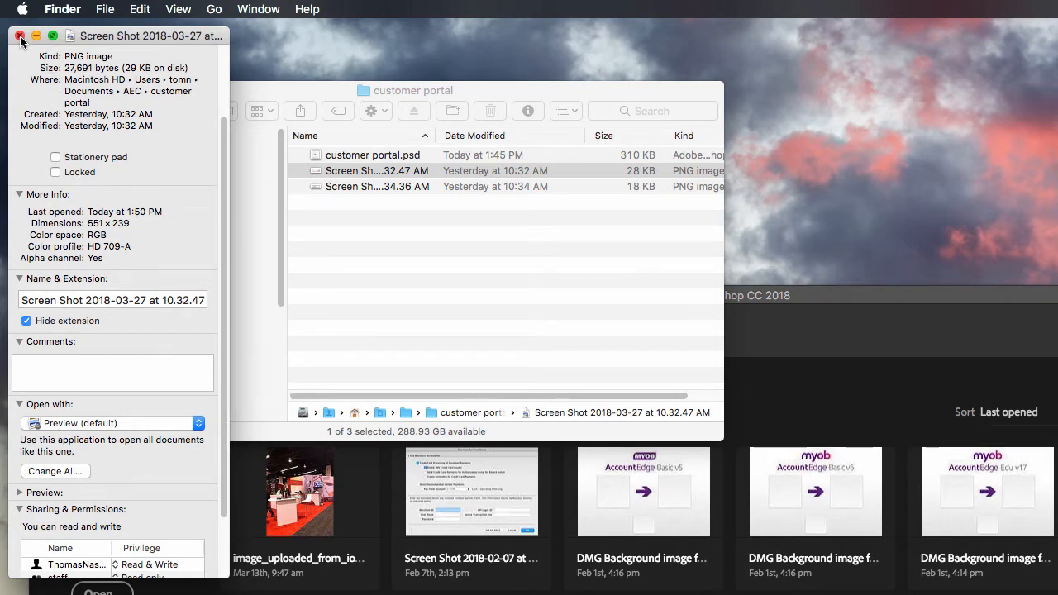
click(16, 35)
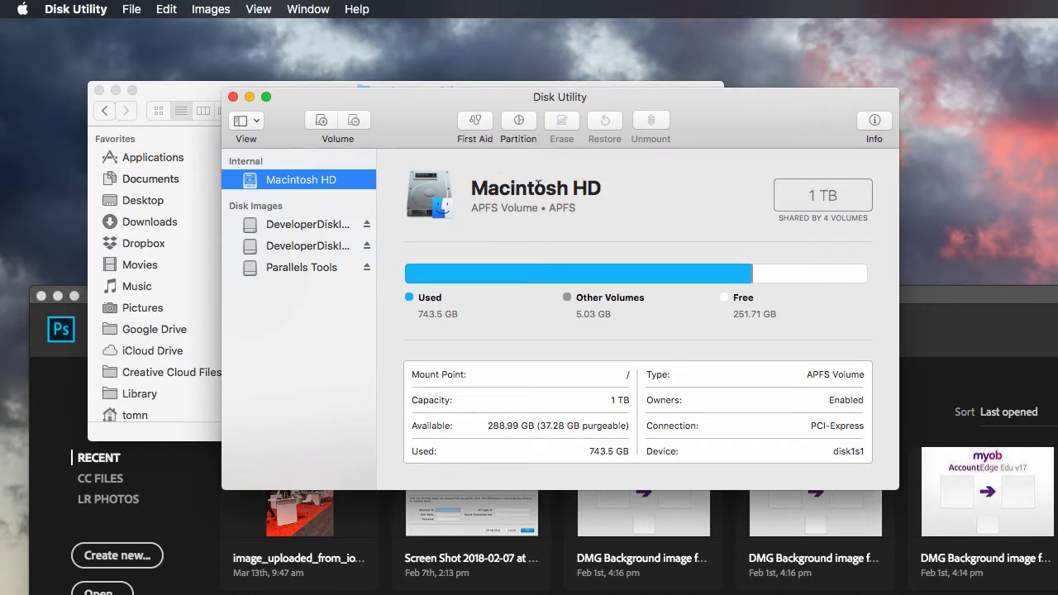
mouse_move(477, 125)
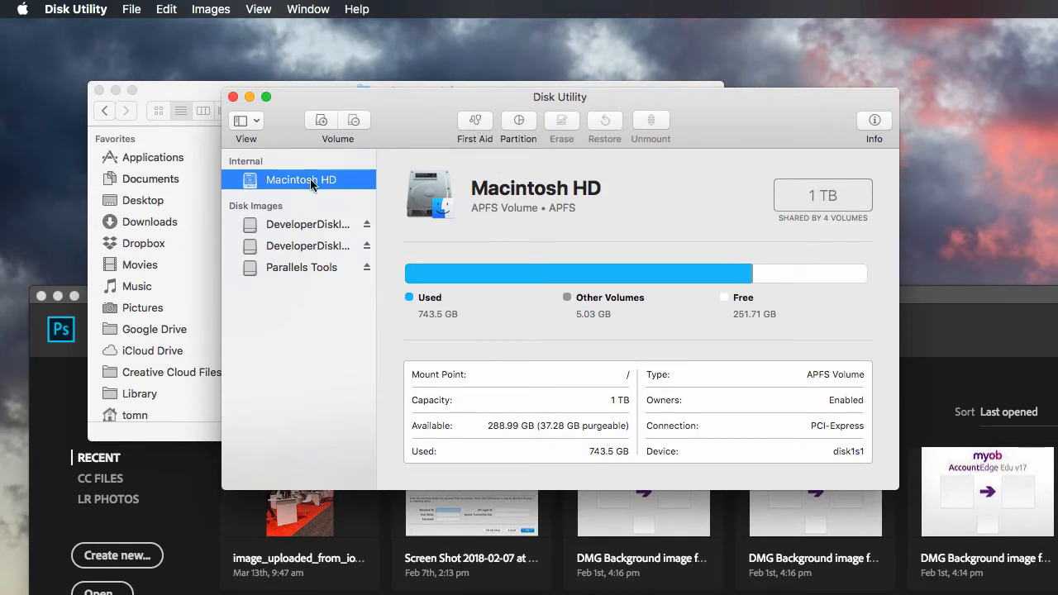
mouse_move(554, 188)
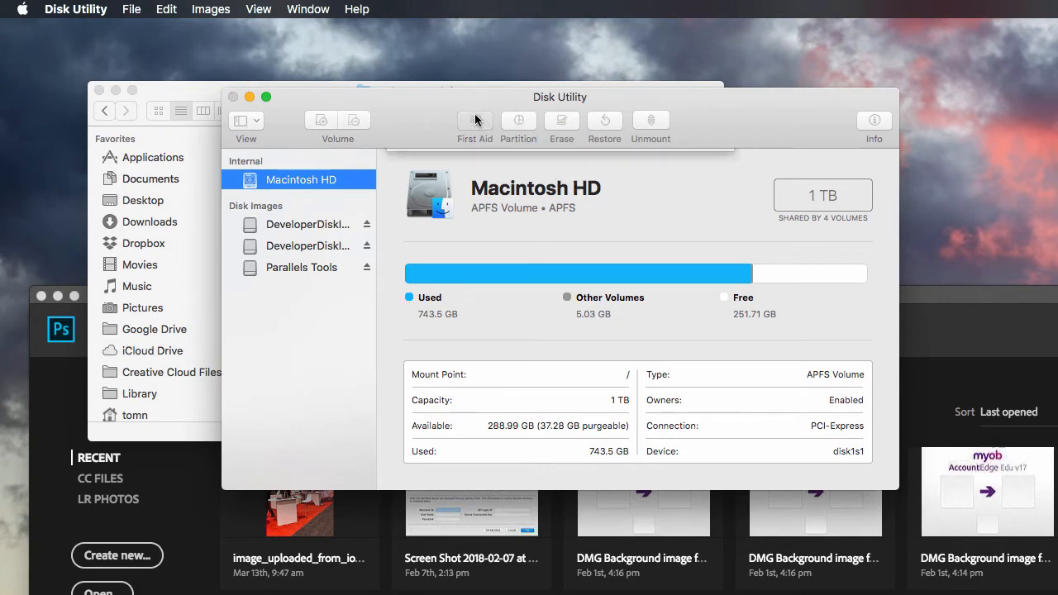
click(475, 119)
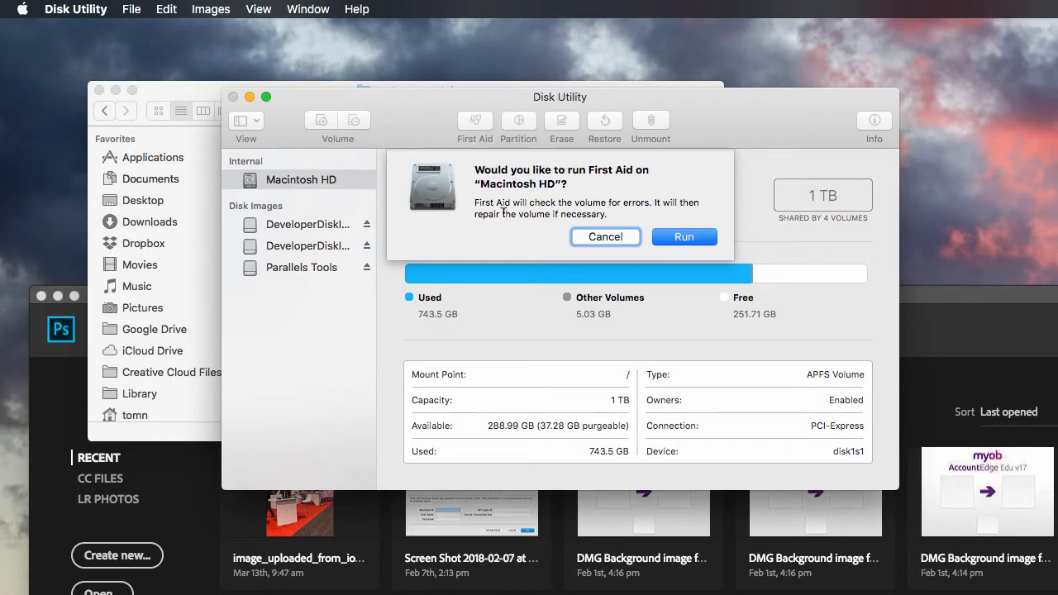
mouse_move(602, 237)
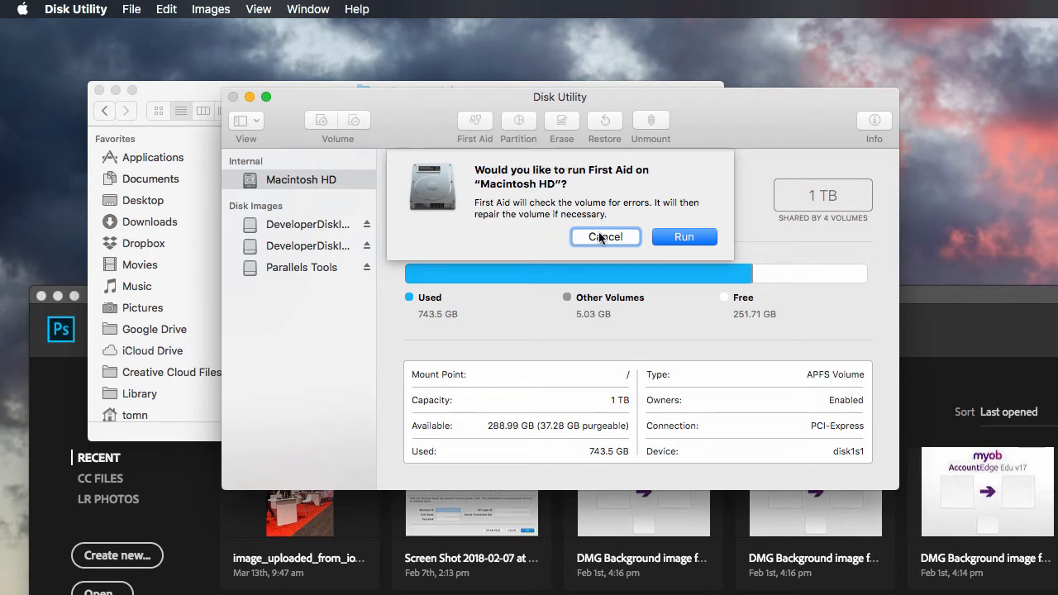
click(605, 238)
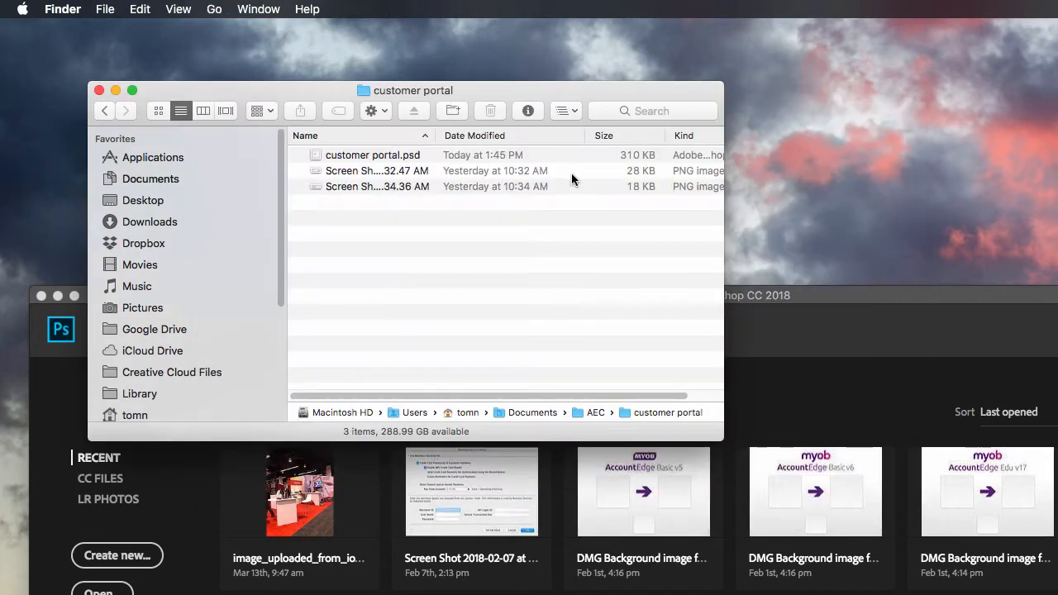
mouse_move(765, 304)
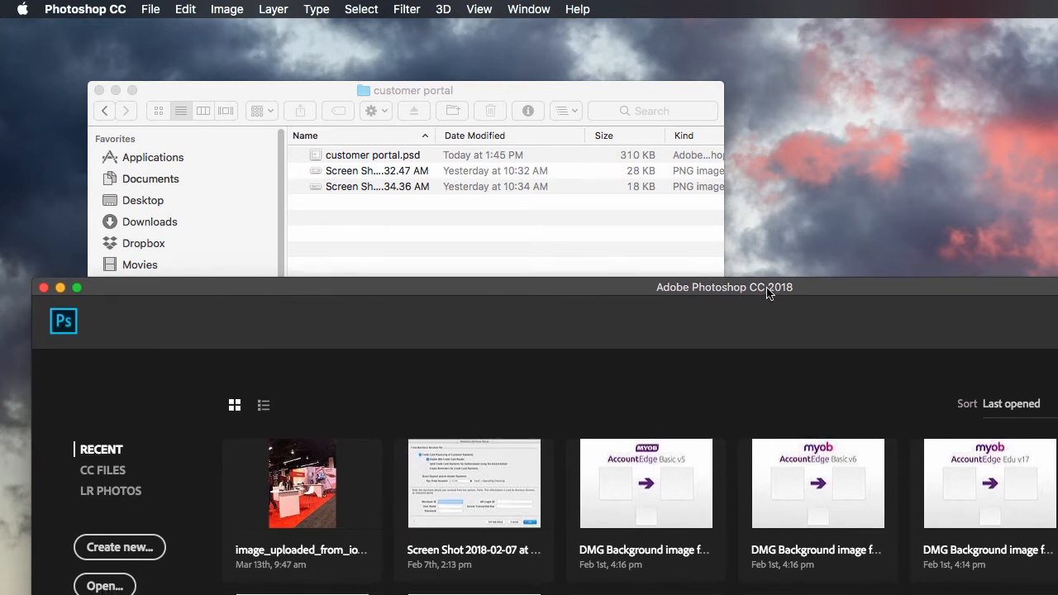
mouse_move(112, 298)
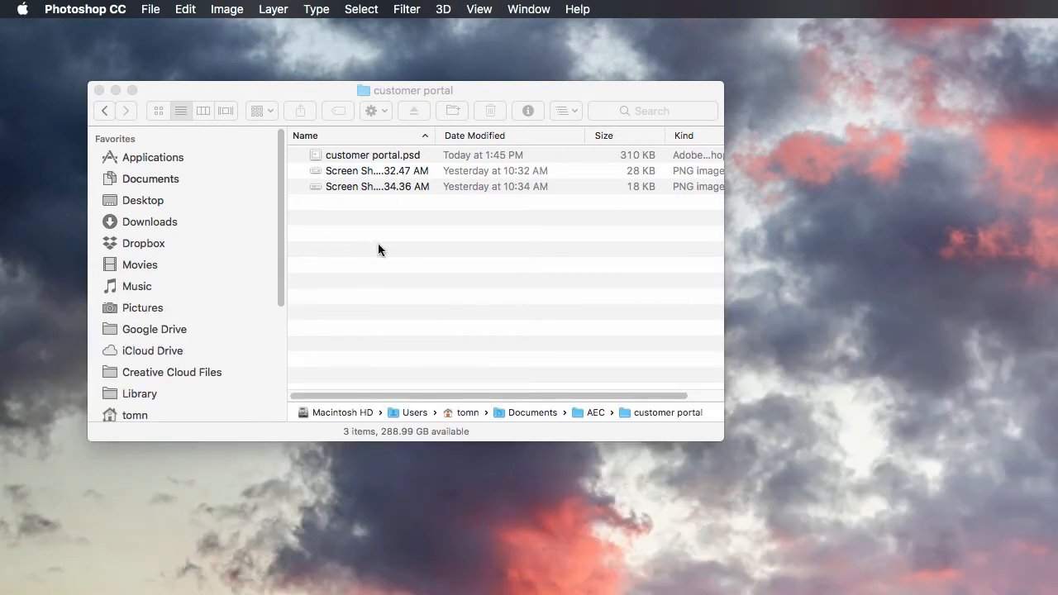
Try opening customer portal.psd via Open With and by double-click, dismissing the color-settings error.
right_click(369, 154)
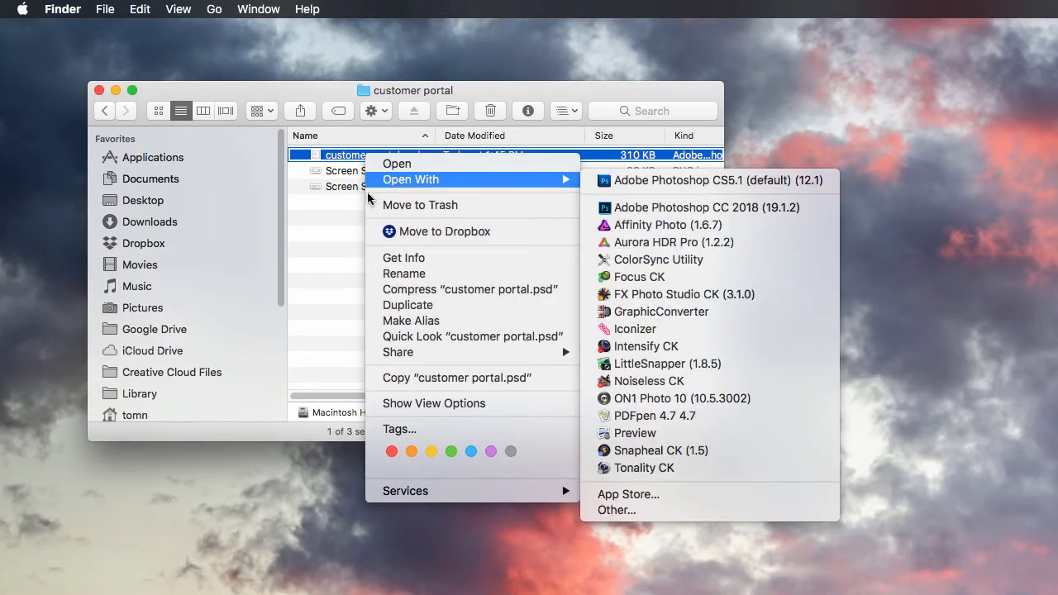
click(719, 206)
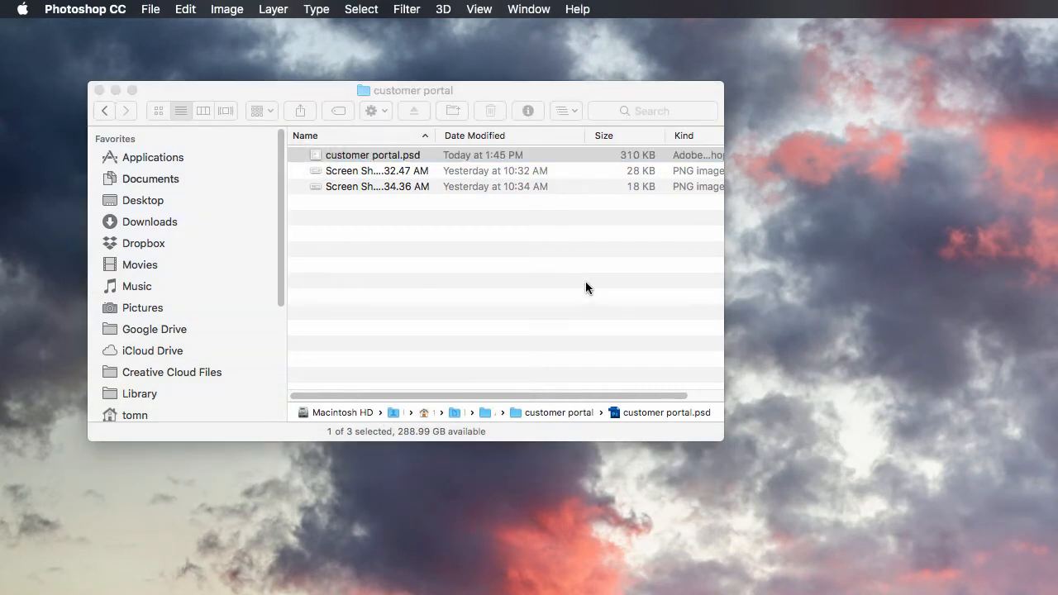
mouse_move(581, 268)
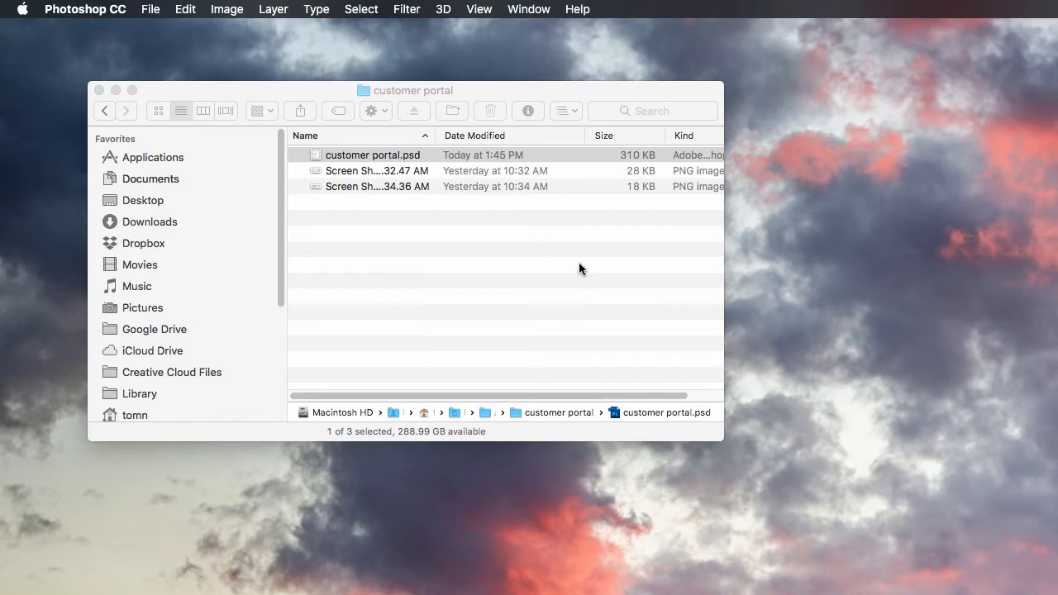
mouse_move(85, 20)
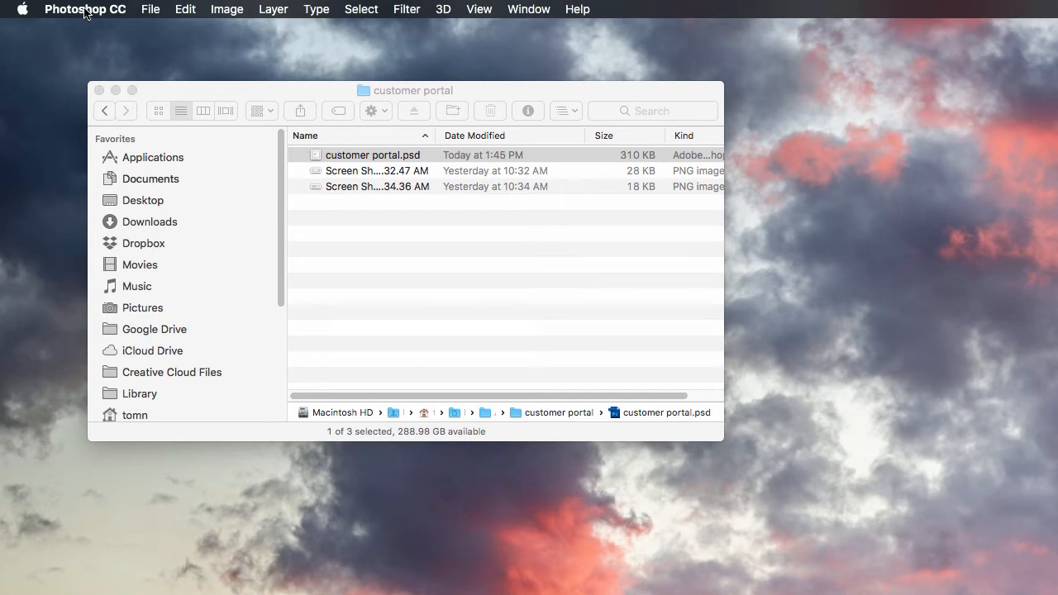
mouse_move(367, 179)
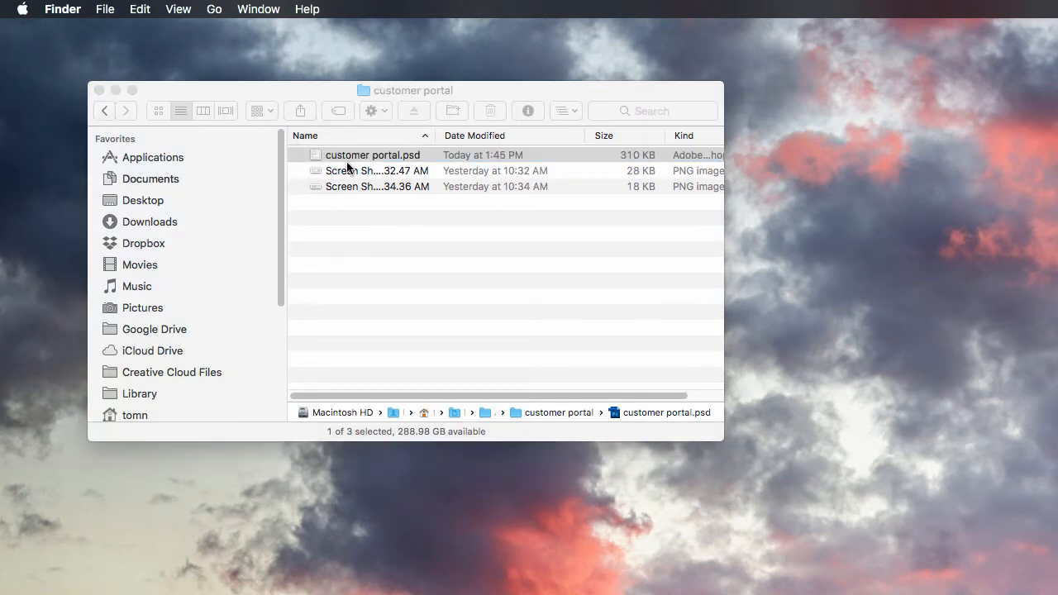
double_click(369, 155)
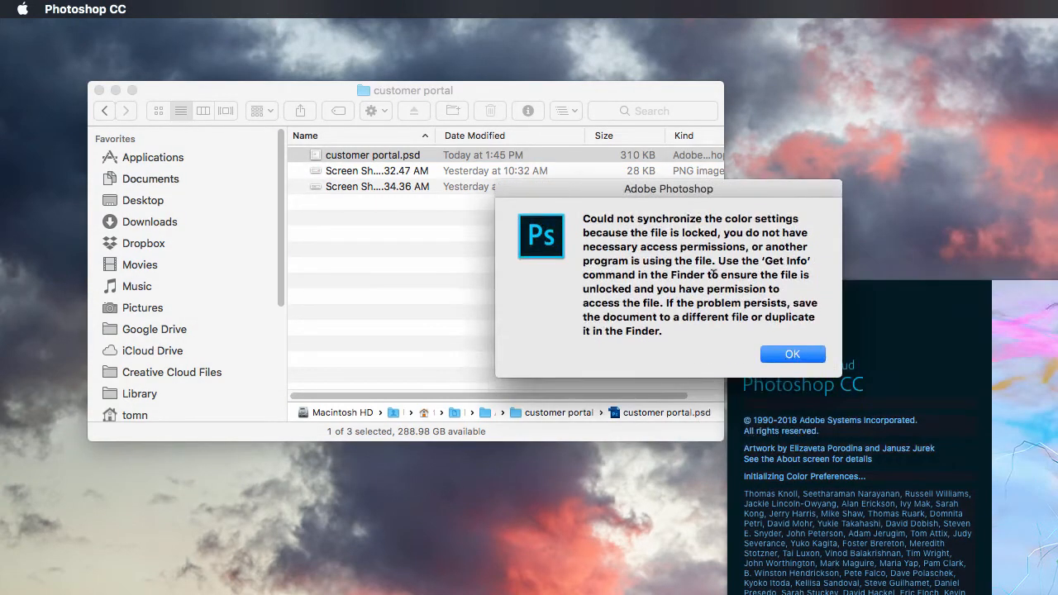
click(792, 354)
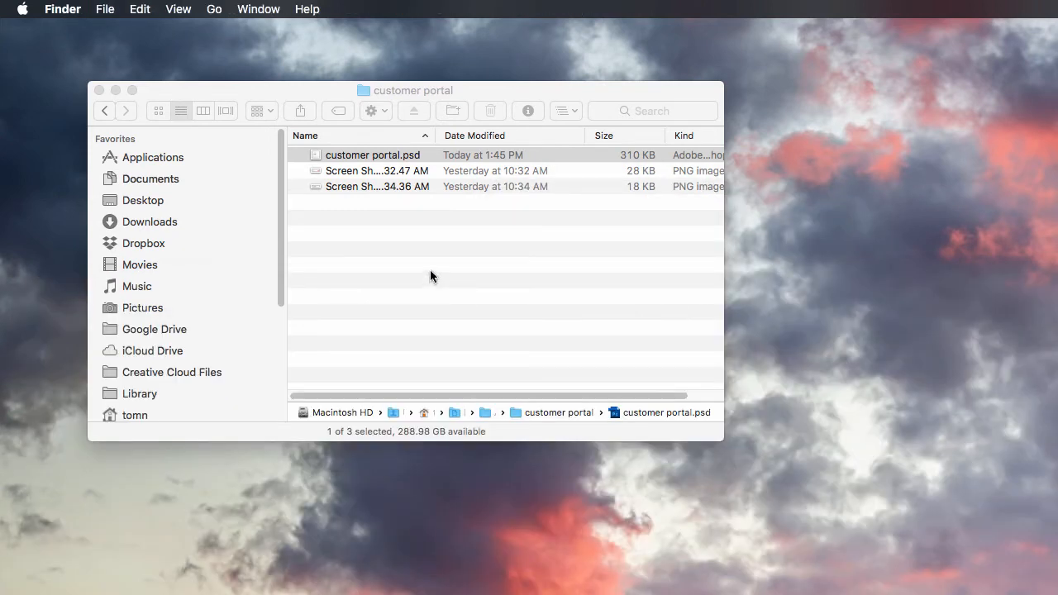
click(371, 154)
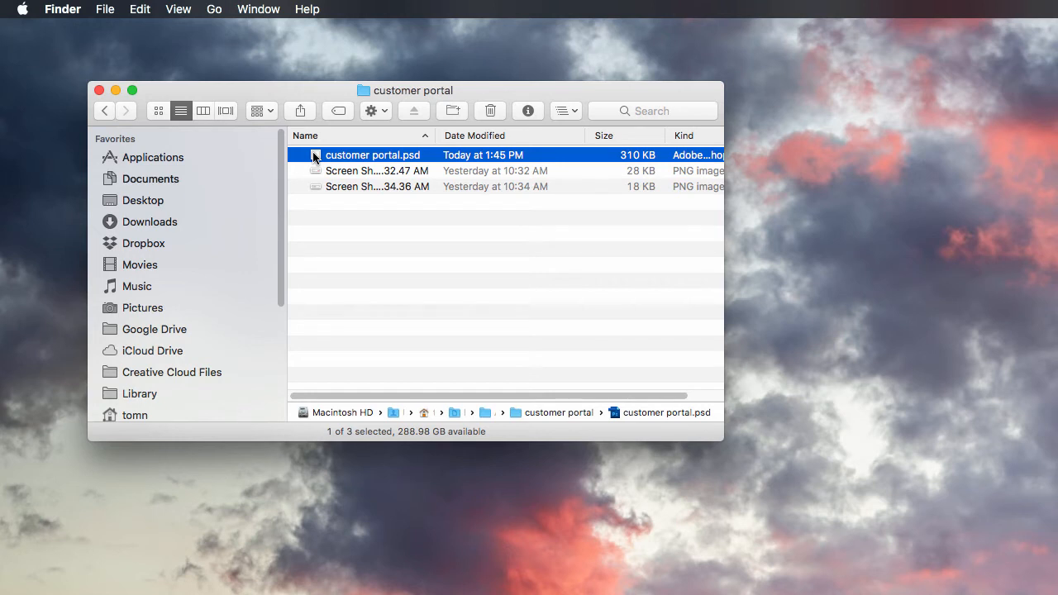
Open customer portal.psd through Photoshop's File > Open dialog after another double-click attempt.
double_click(371, 155)
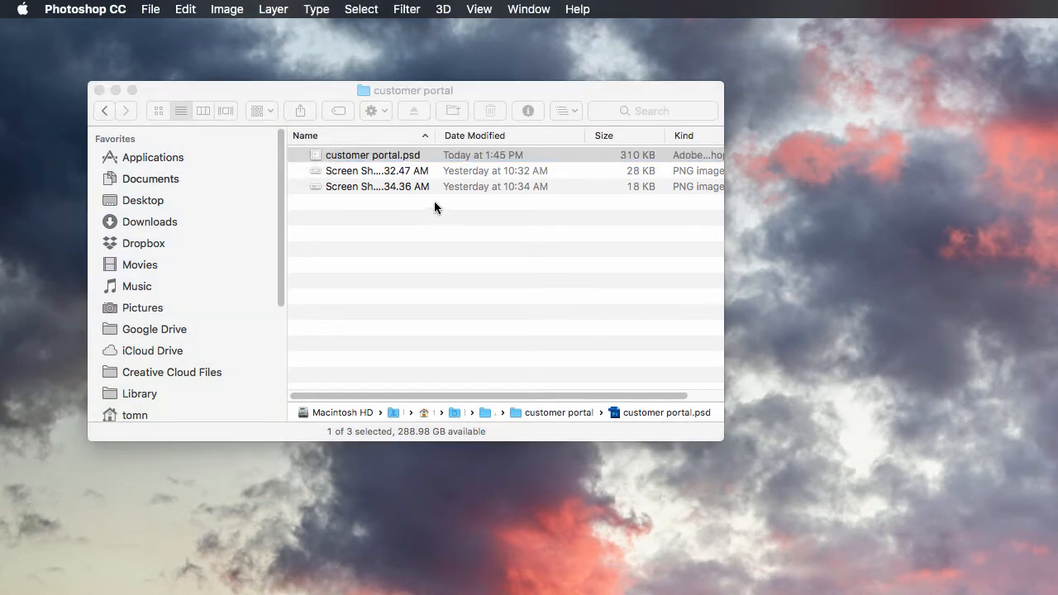
mouse_move(163, 11)
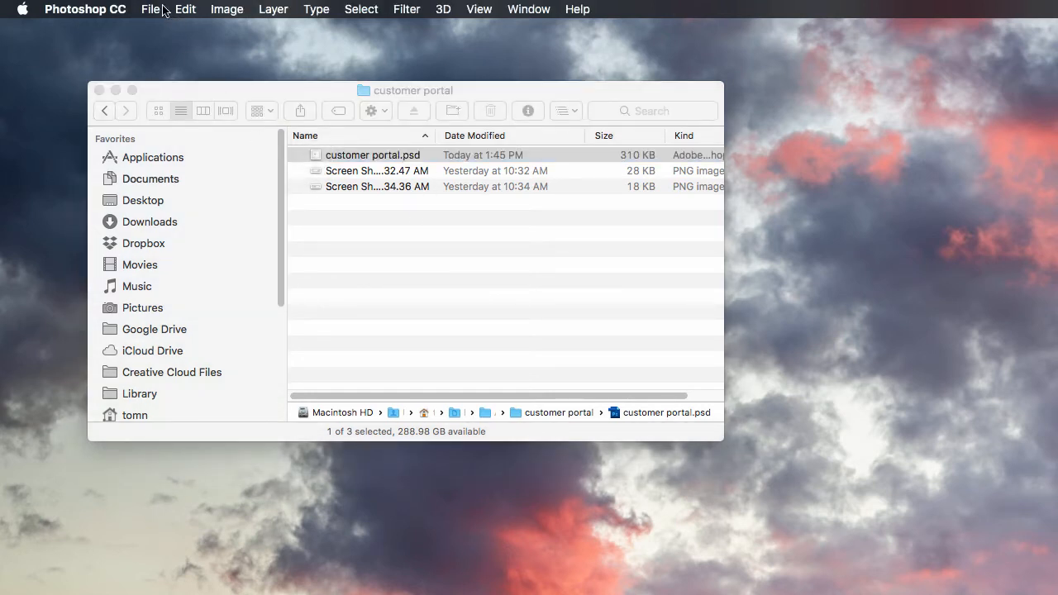
click(152, 9)
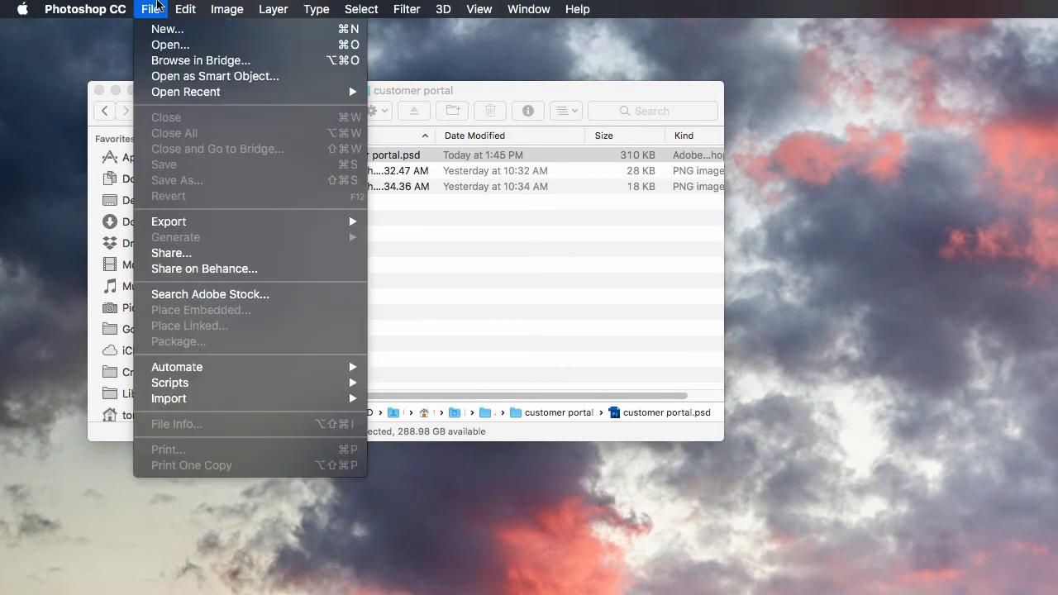
click(626, 250)
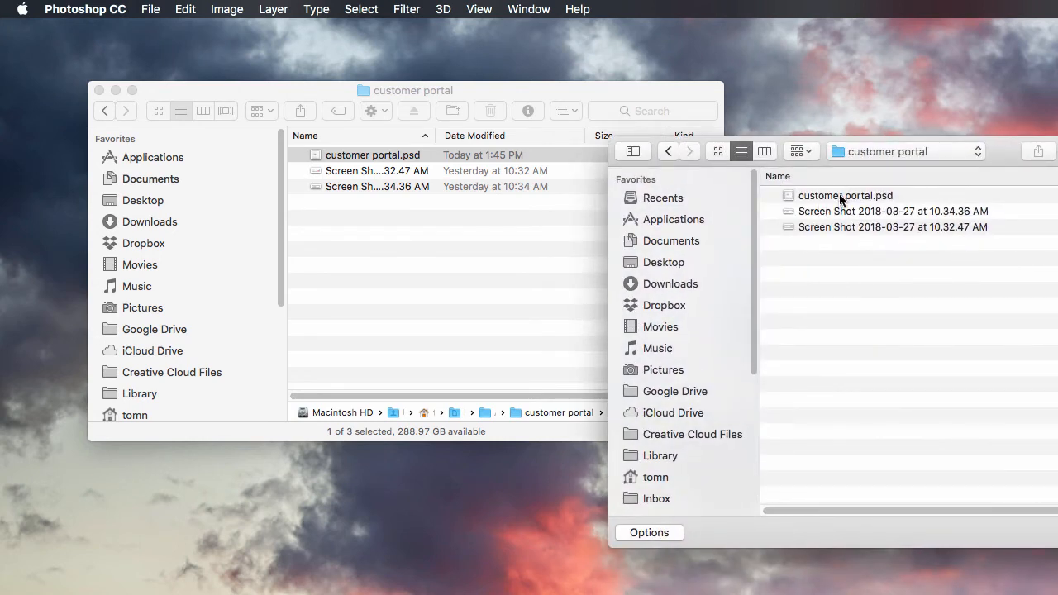
click(845, 195)
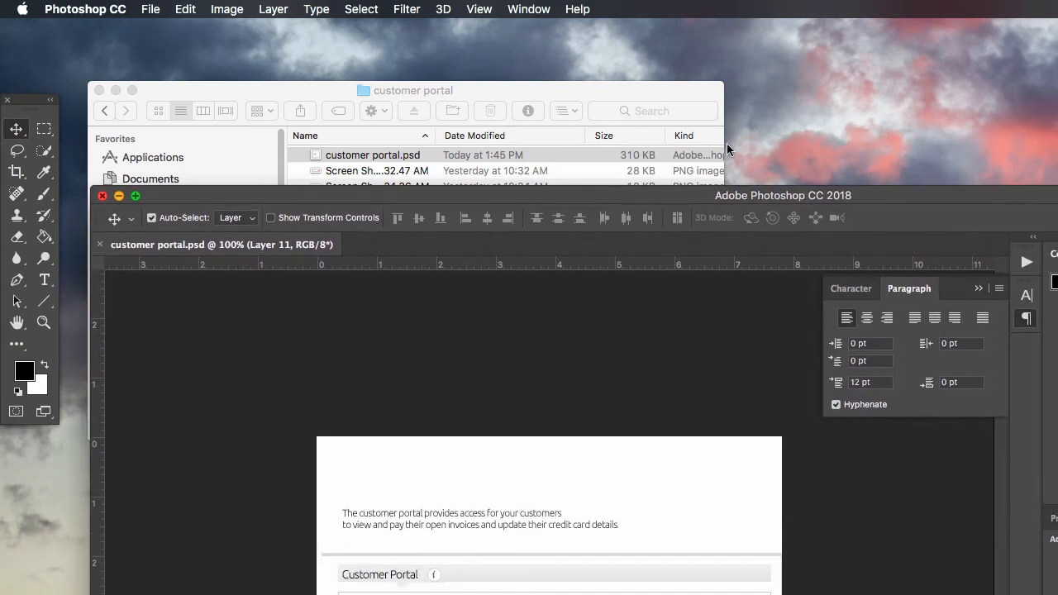
mouse_move(191, 198)
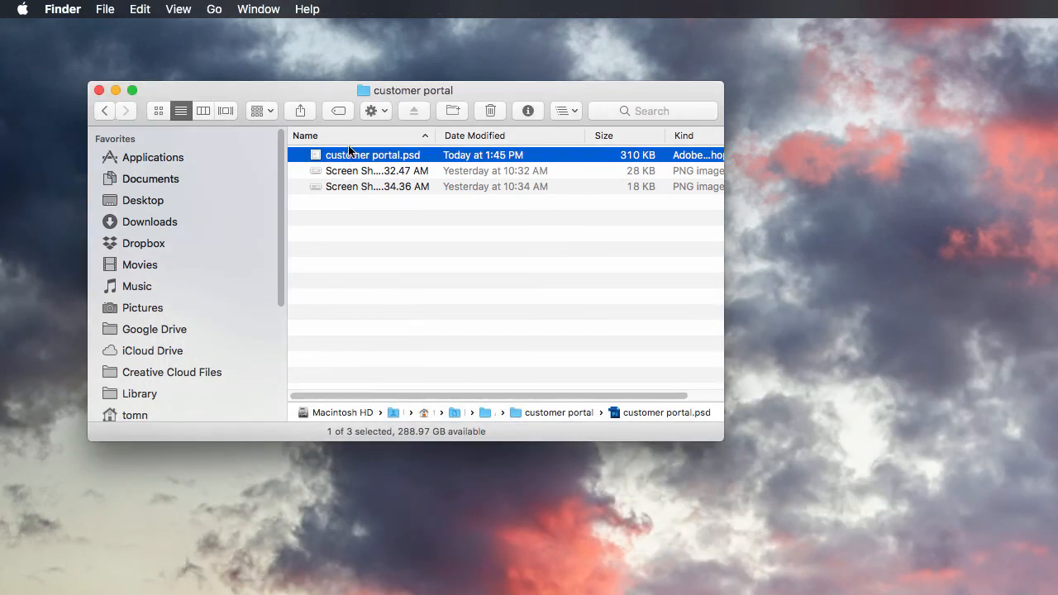
right_click(352, 154)
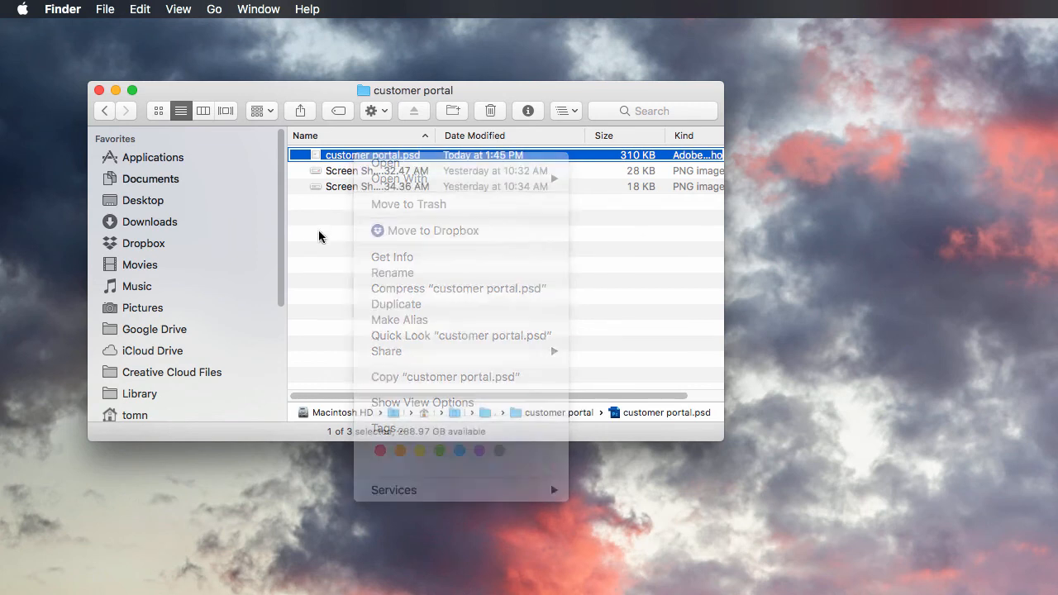
click(396, 263)
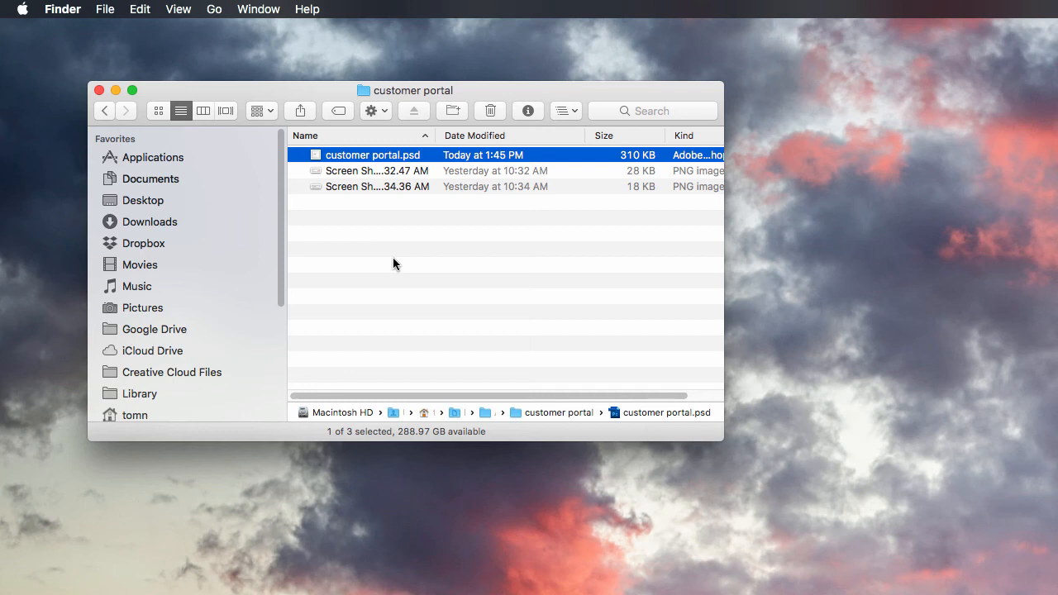
mouse_move(398, 270)
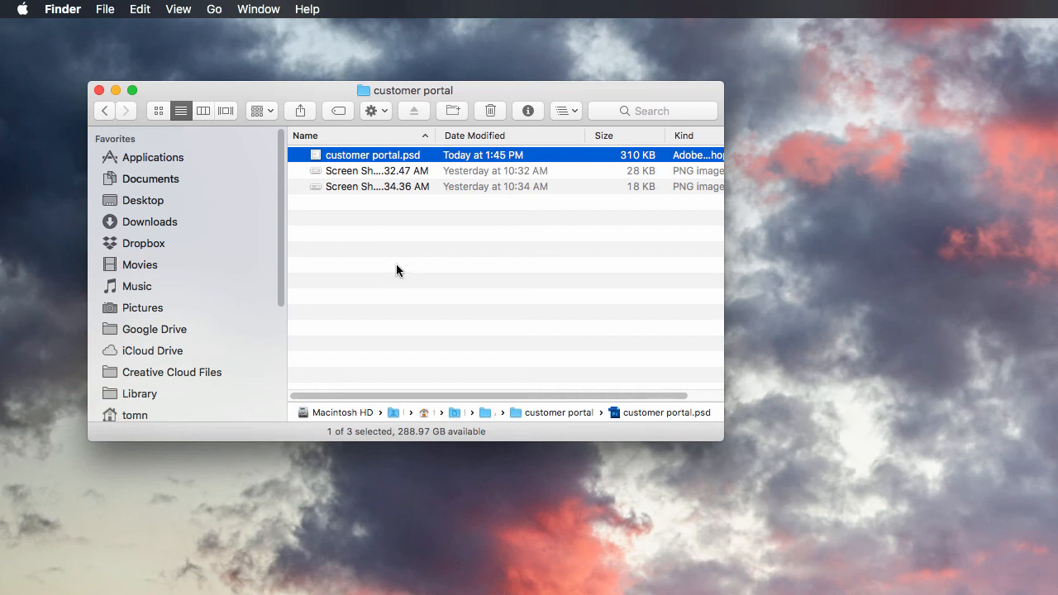
mouse_move(414, 350)
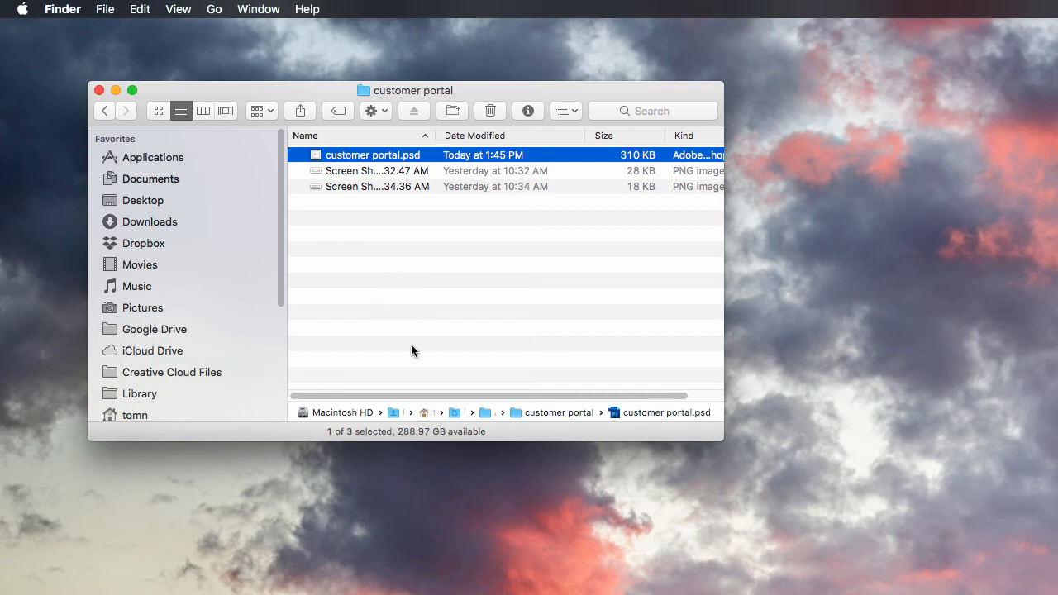
mouse_move(430, 321)
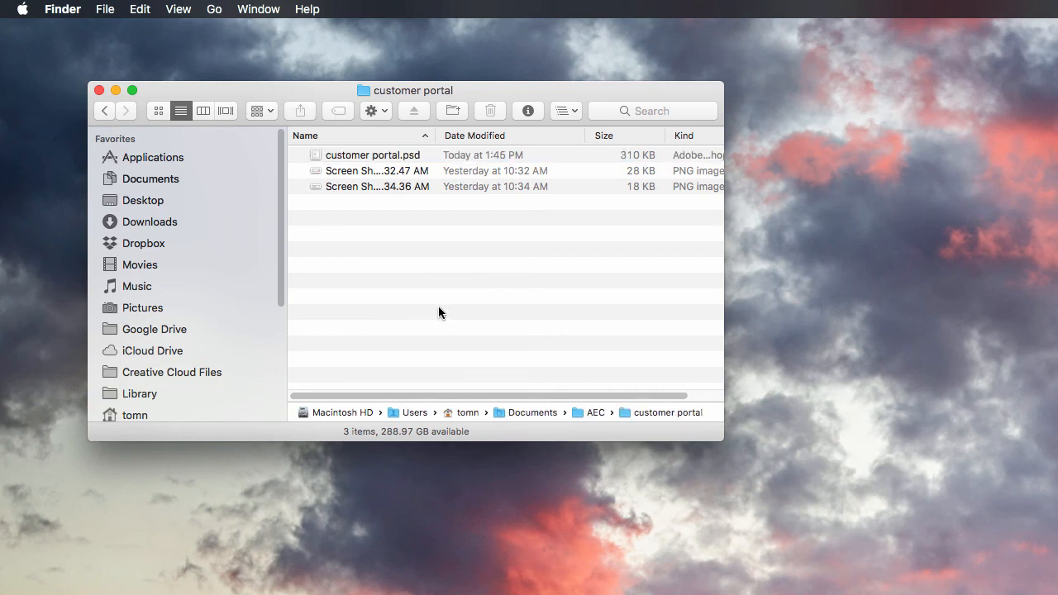
mouse_move(389, 192)
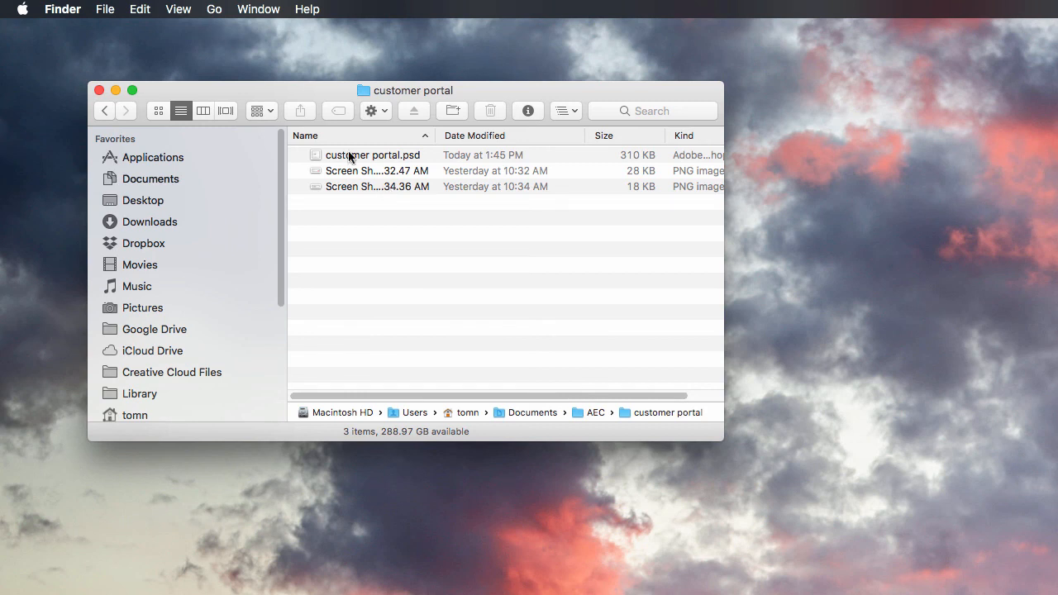
mouse_move(392, 173)
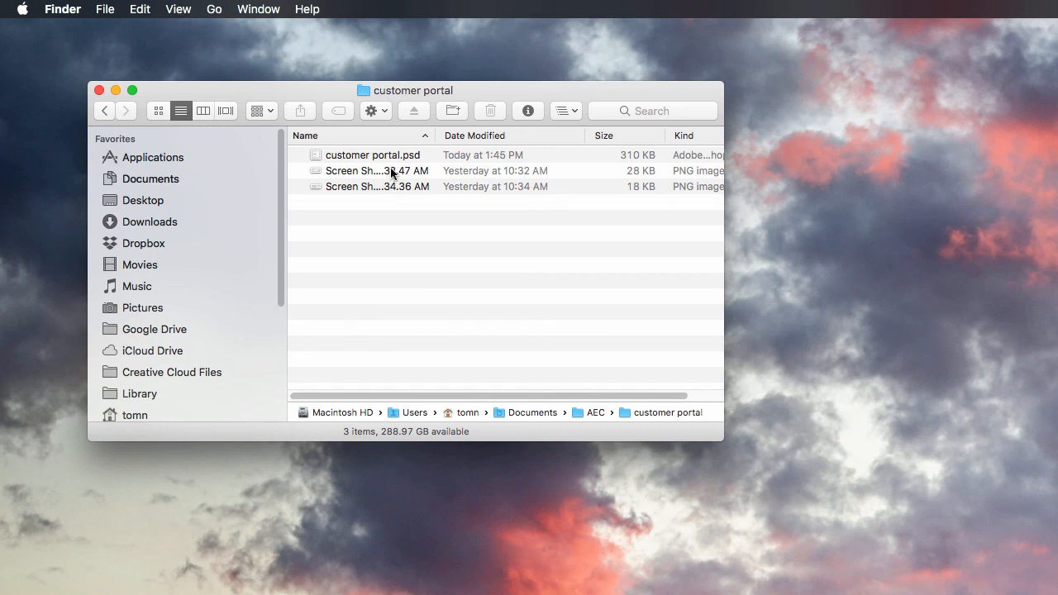